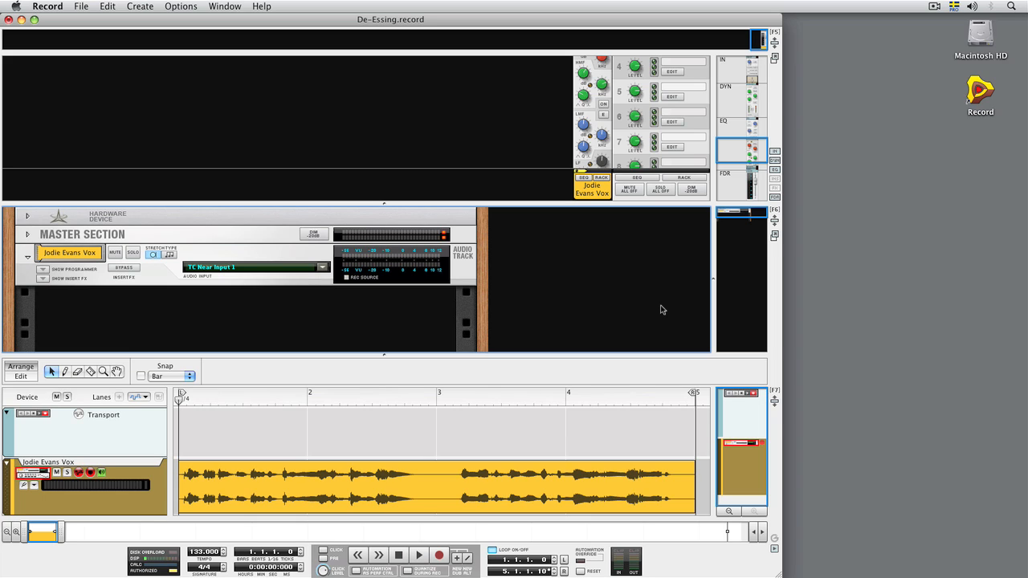
mouse_move(767, 71)
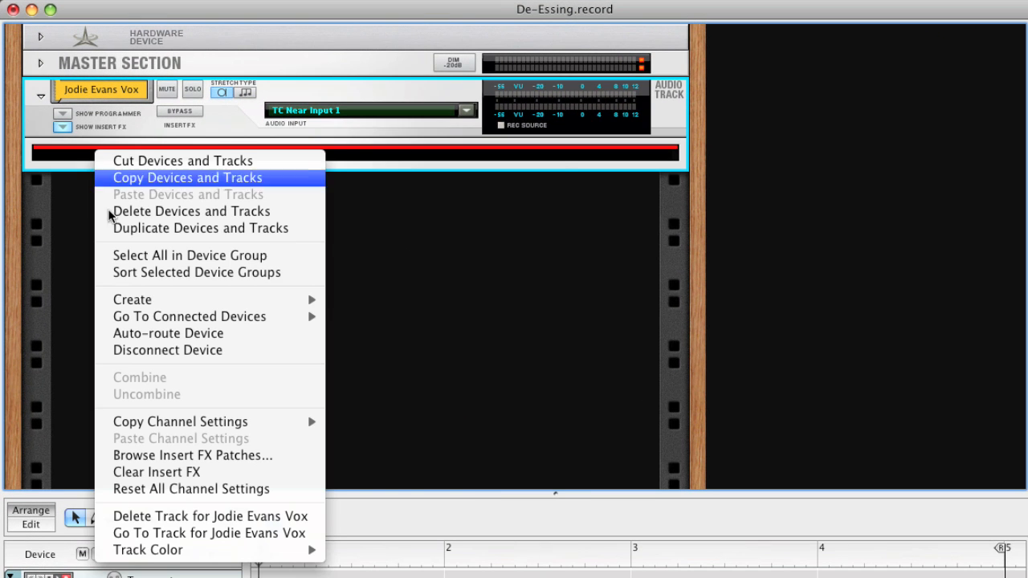
mouse_move(132, 301)
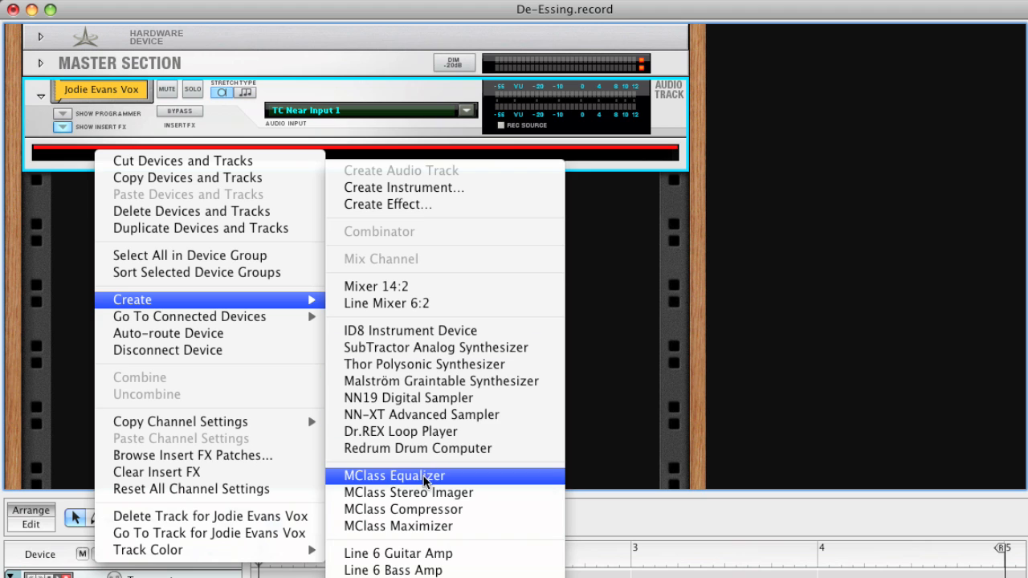
Add an MClass Equalizer under the Jodie Evans Vox audio track device.
click(395, 475)
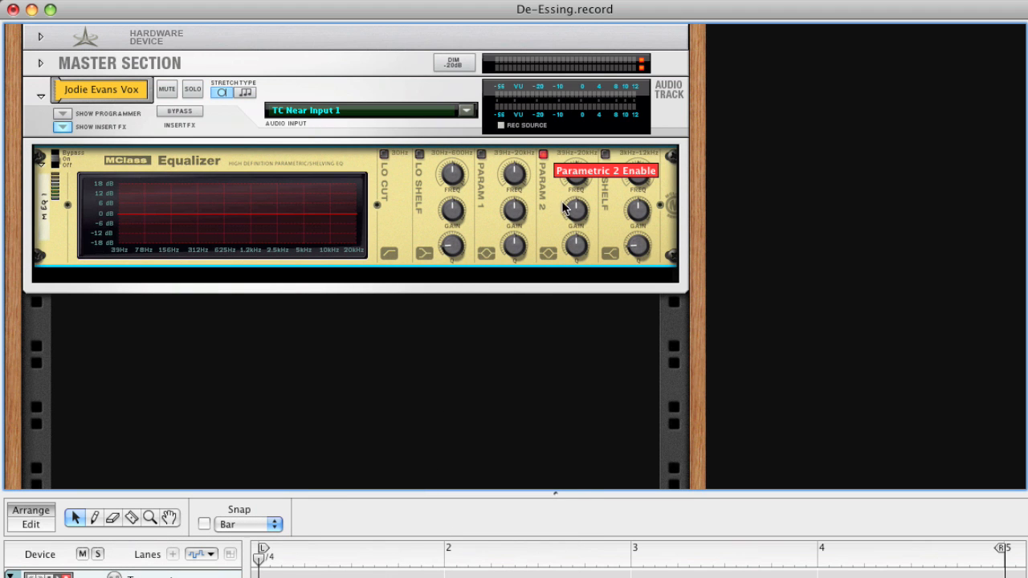
Boost the equalizer's second parametric band with narrow Q and sweep it near 884 Hz.
drag(575, 174, 575, 190)
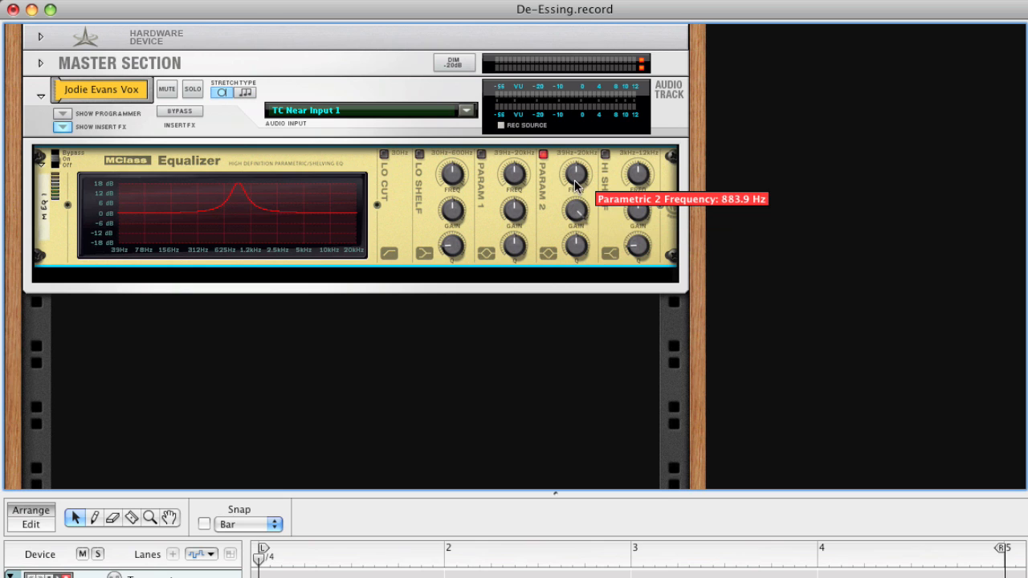
drag(575, 174, 577, 163)
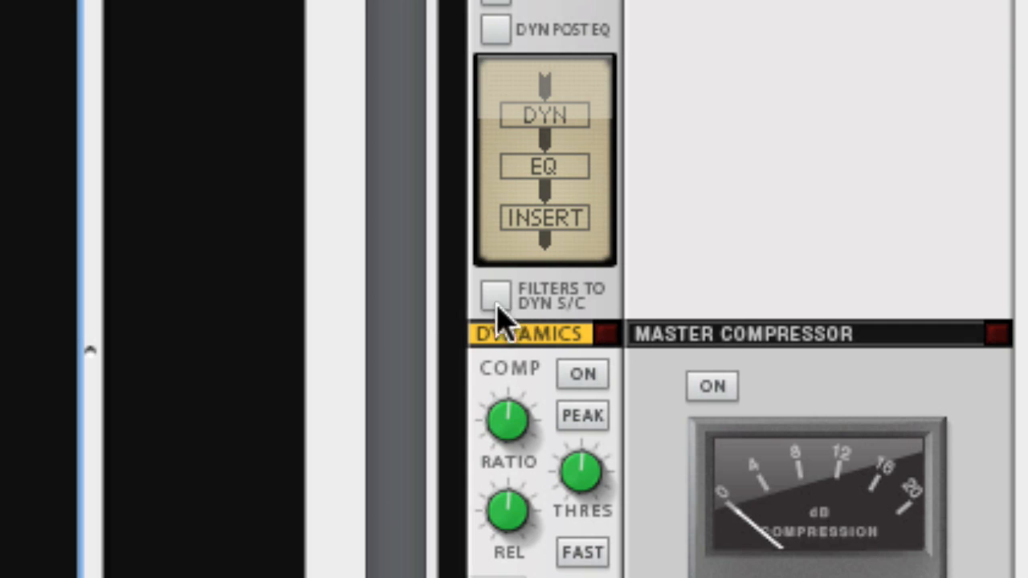
Enable Filters to Dyn S/C on the vocal mixer channel strip.
click(494, 296)
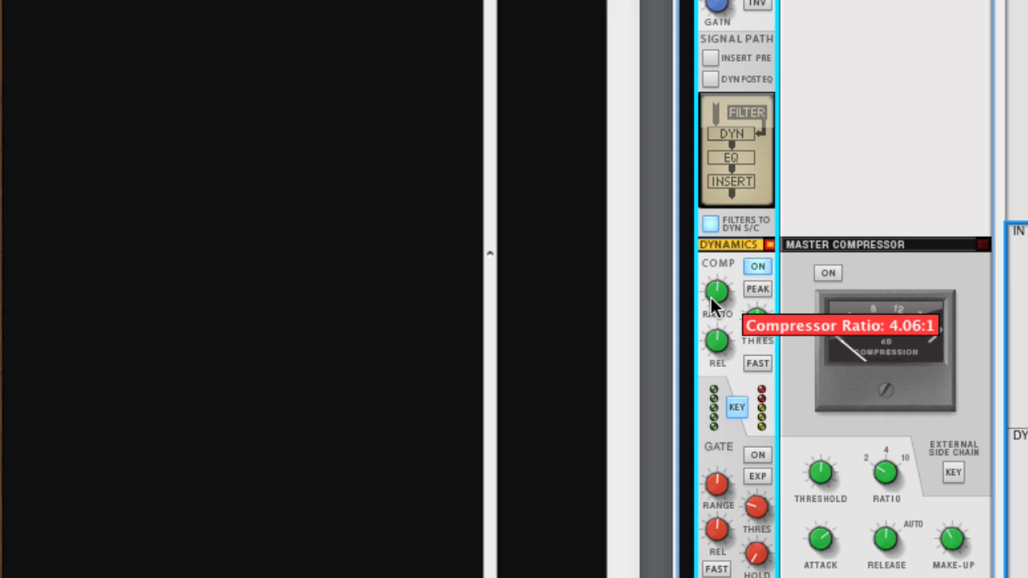
Set the channel compressor's ratio to about 4.06:1.
drag(716, 305, 716, 277)
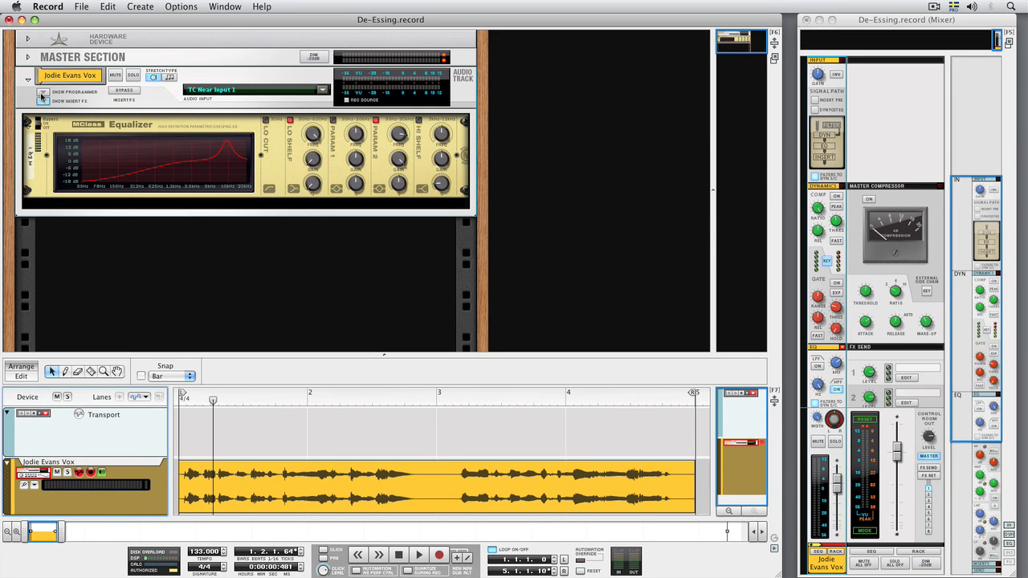
Browse the vocal track's insert effect patches into the Effect Patches folder.
click(41, 101)
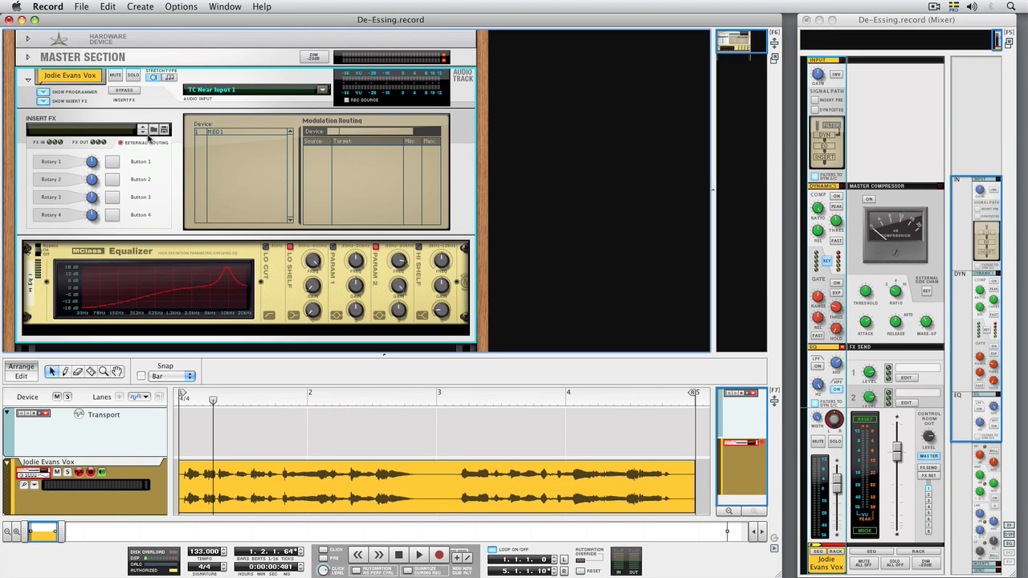
click(141, 129)
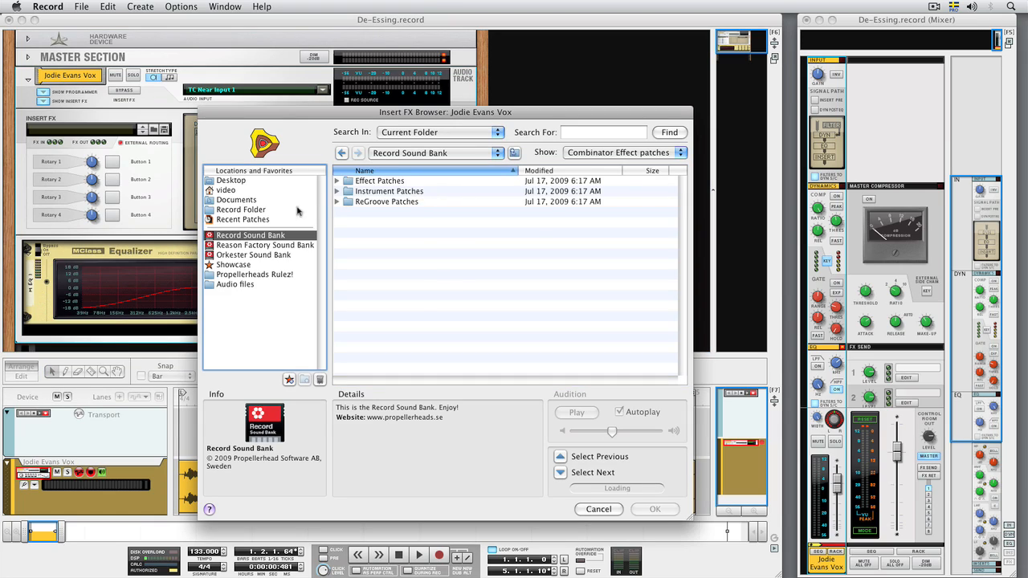
double_click(379, 180)
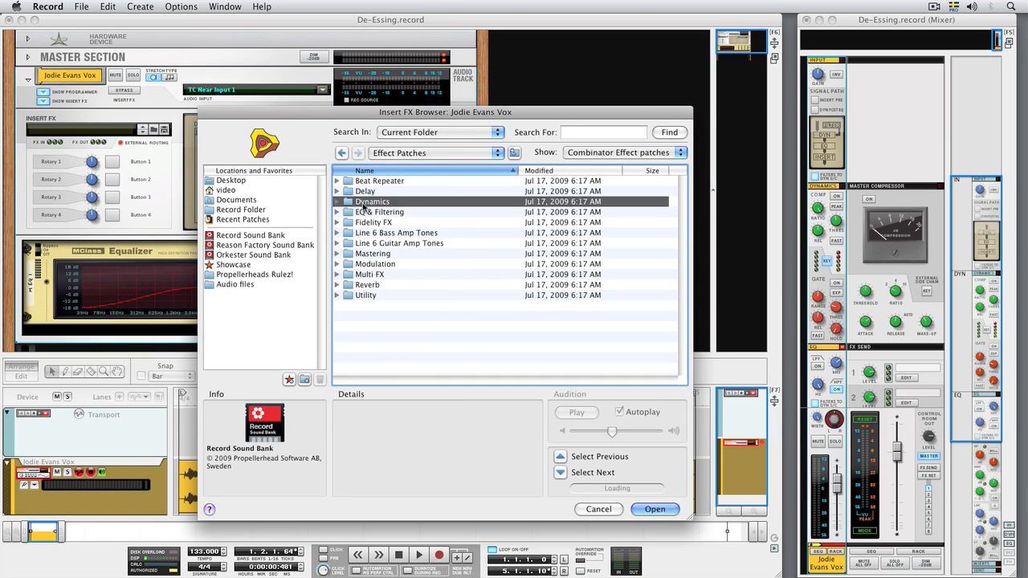